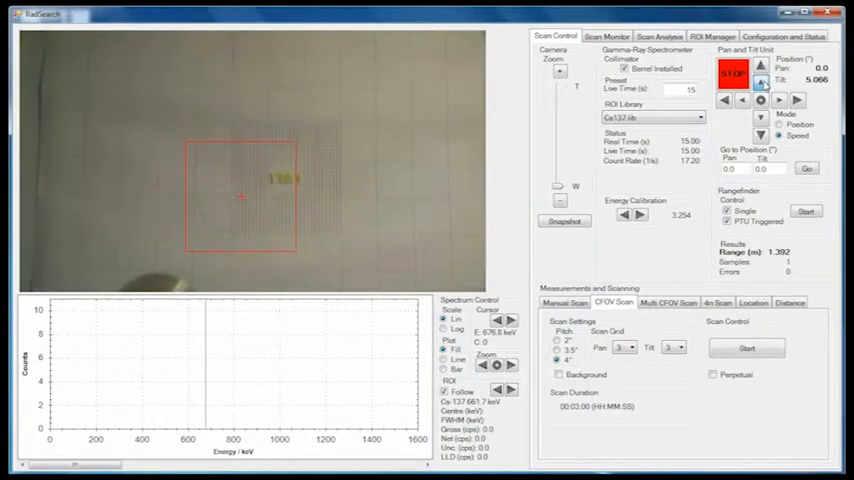
Aim the pan/tilt onto the target and start the gamma scan from CFOV Scan Control
{"action": "left_click", "coordinate": [764, 84]}
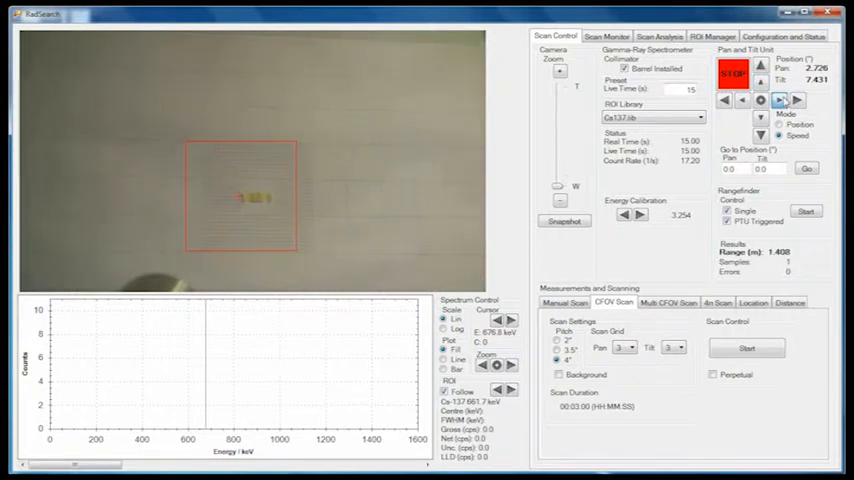
{"action": "left_click", "coordinate": [746, 348]}
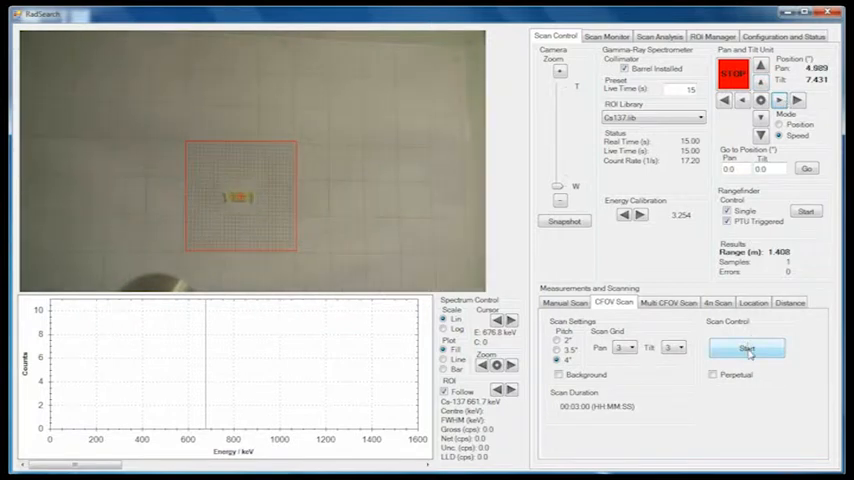
{"action": "left_click", "coordinate": [746, 348]}
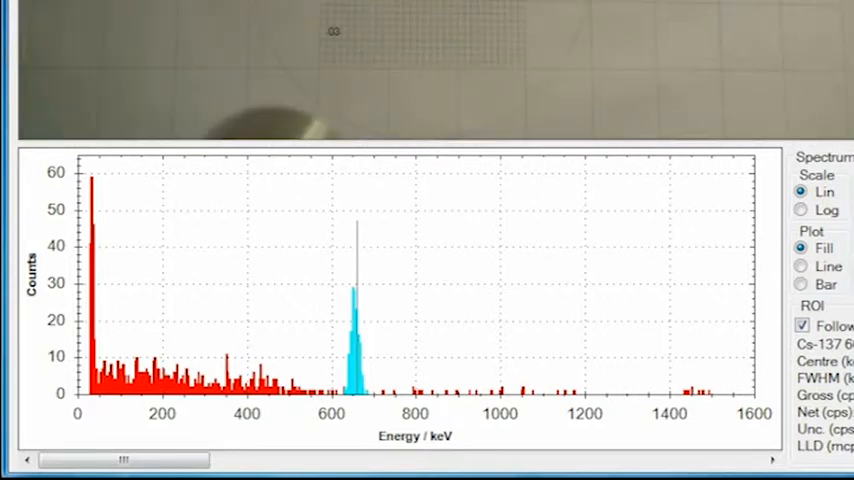
Review the running scan's element results in the Scan Monitor
{"action": "left_click", "coordinate": [364, 32]}
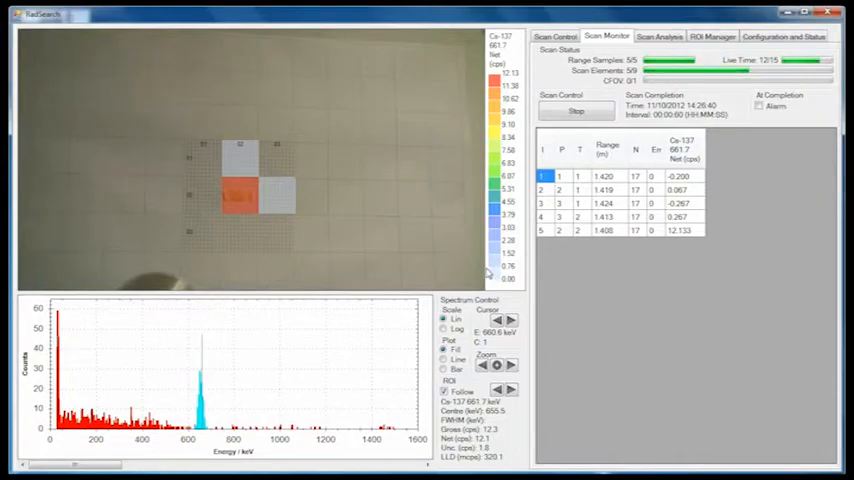
Add the Cs-137 results table and activity overlay to the report via Scan Analysis
{"action": "left_click", "coordinate": [660, 36]}
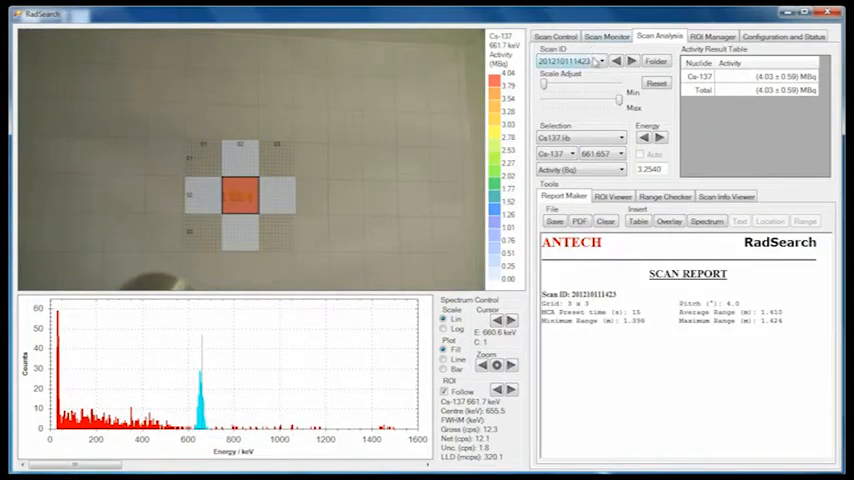
{"action": "left_click", "coordinate": [638, 220]}
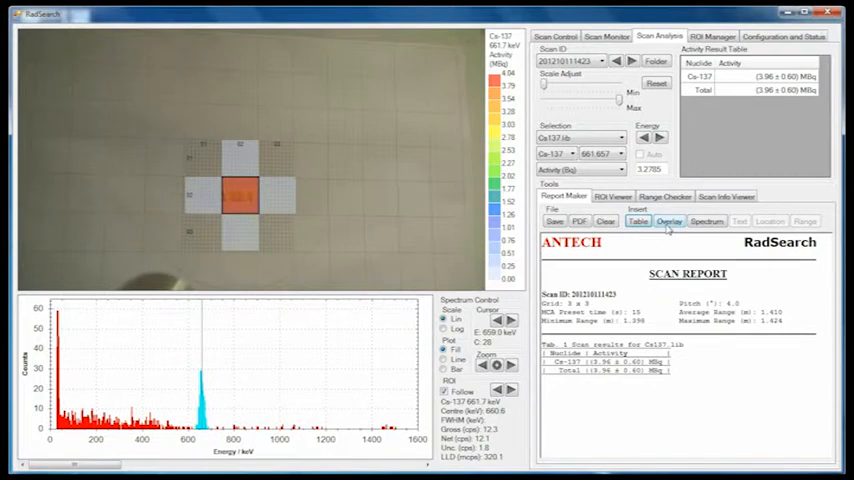
{"action": "left_click", "coordinate": [668, 220]}
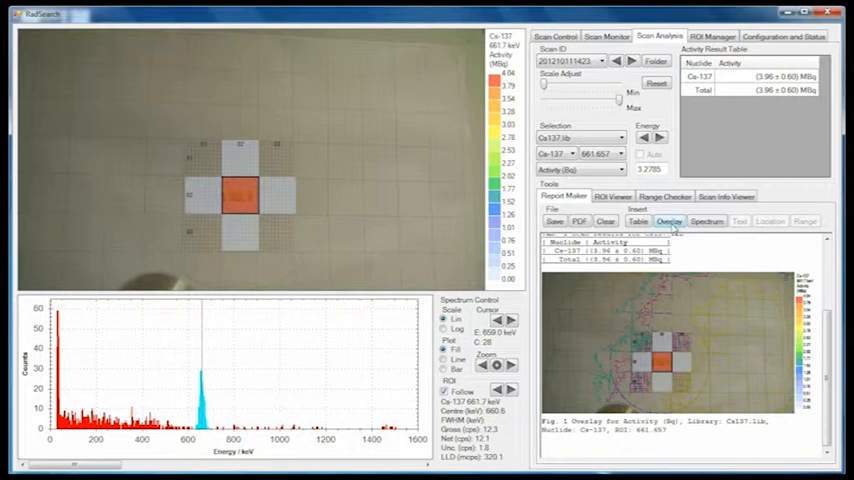
{"action": "left_click", "coordinate": [708, 220]}
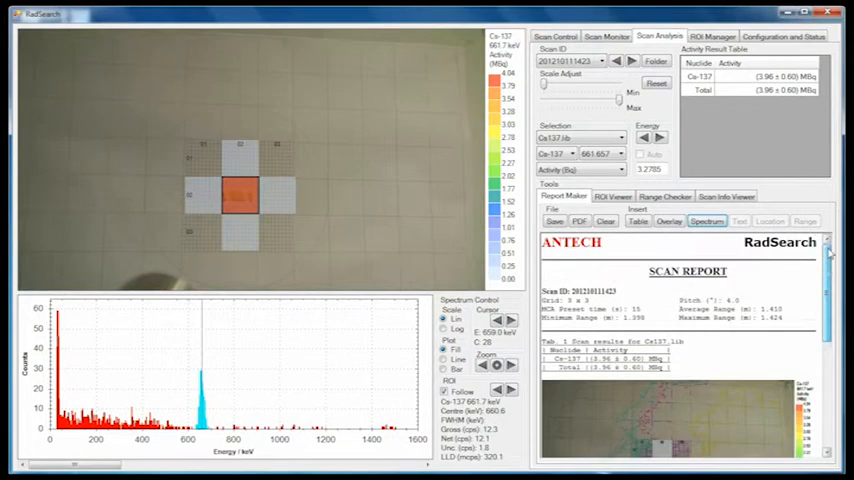
Add the scan-element spectrum and generate the scan report as a PDF
{"action": "left_click", "coordinate": [556, 220]}
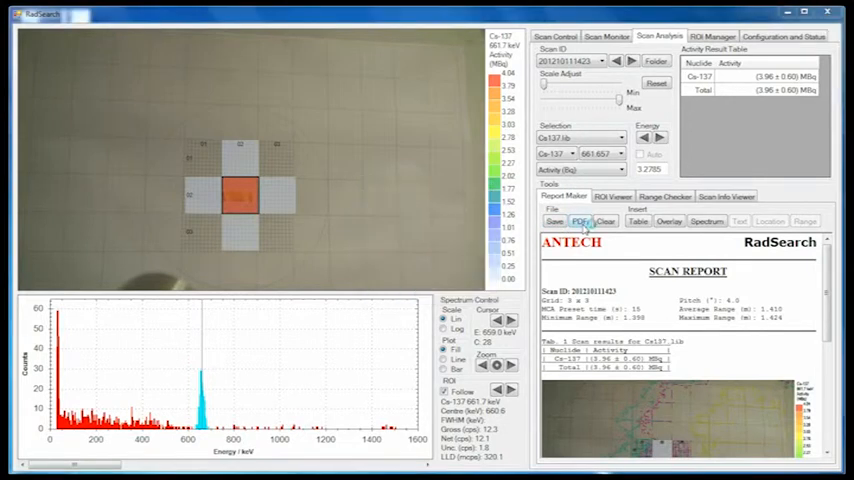
{"action": "left_click", "coordinate": [580, 220]}
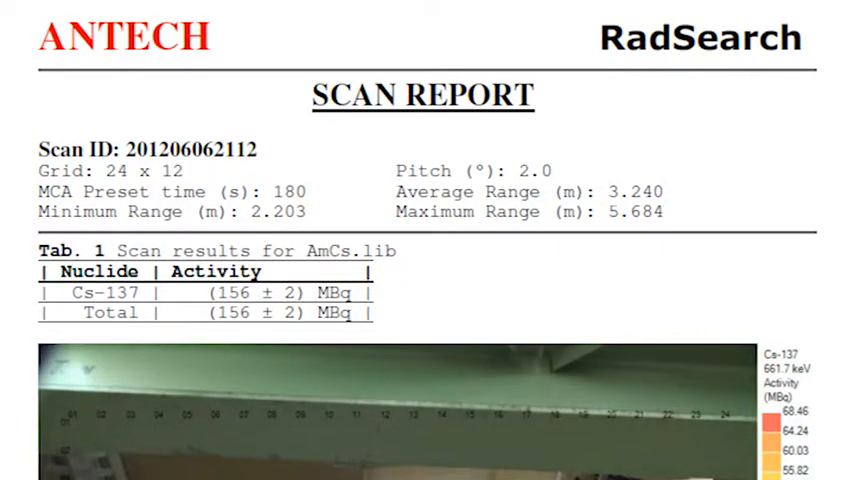
{"action": "scroll", "scroll_direction": "down", "scroll_amount": 3}
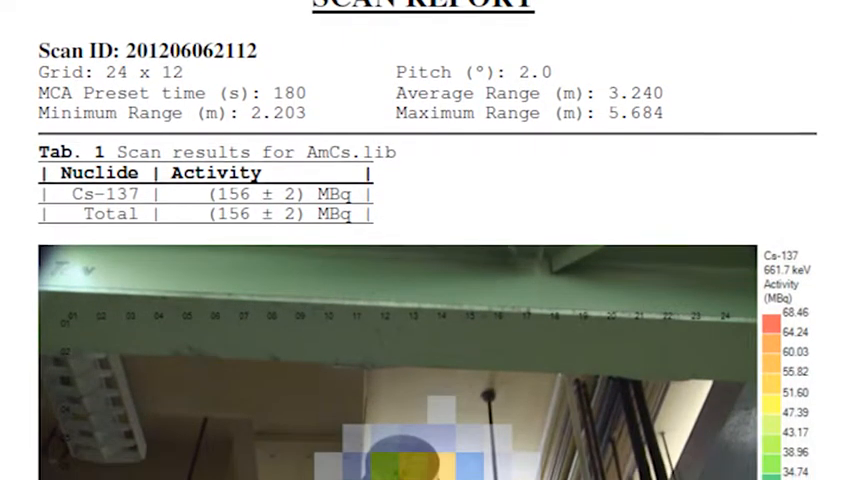
{"action": "scroll", "scroll_direction": "down", "scroll_amount": 3}
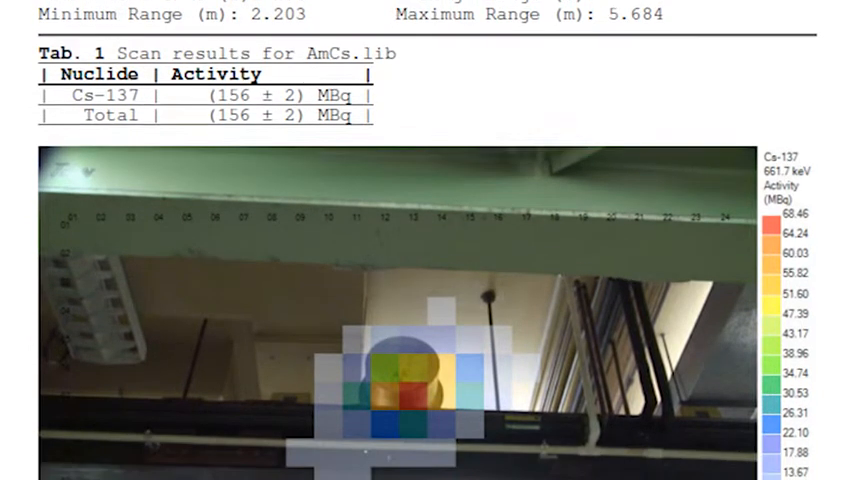
{"action": "scroll", "scroll_direction": "down", "scroll_amount": 3}
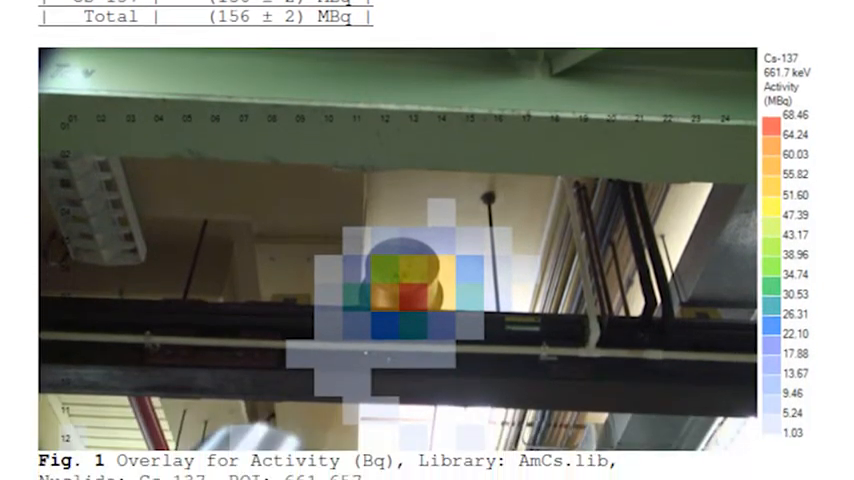
{"action": "scroll", "scroll_direction": "down", "scroll_amount": 3}
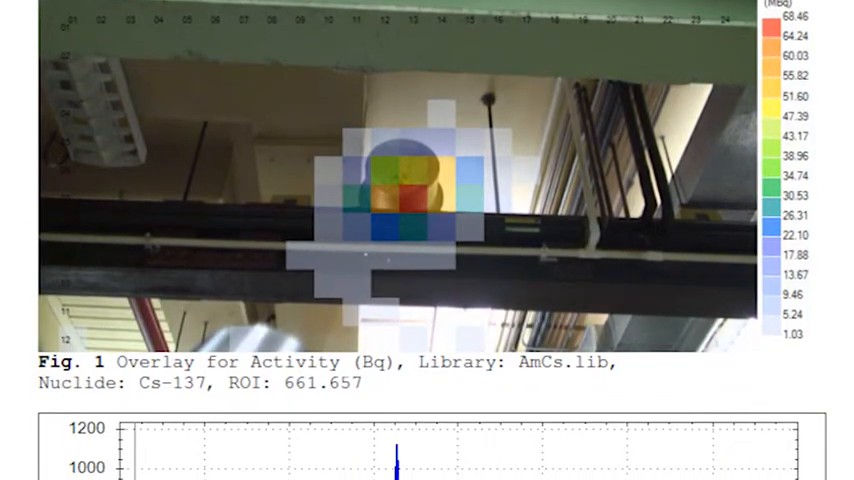
{"action": "scroll", "scroll_direction": "down", "scroll_amount": 3}
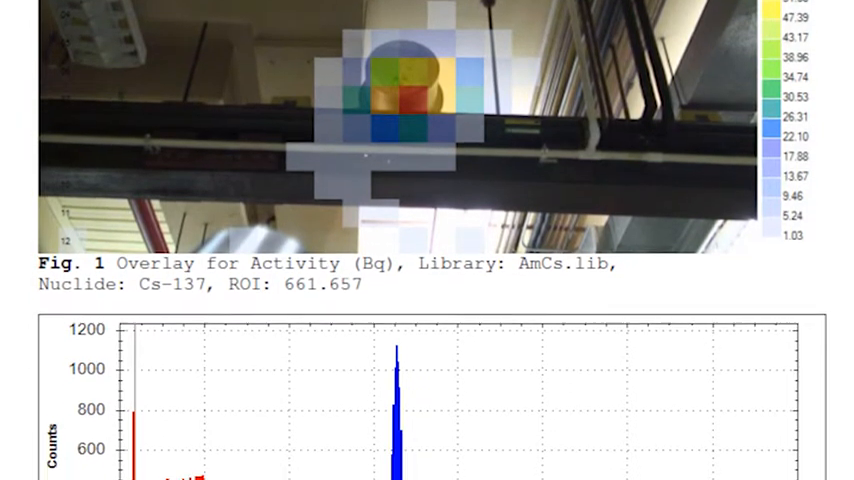
{"action": "scroll", "scroll_direction": "down", "scroll_amount": 3}
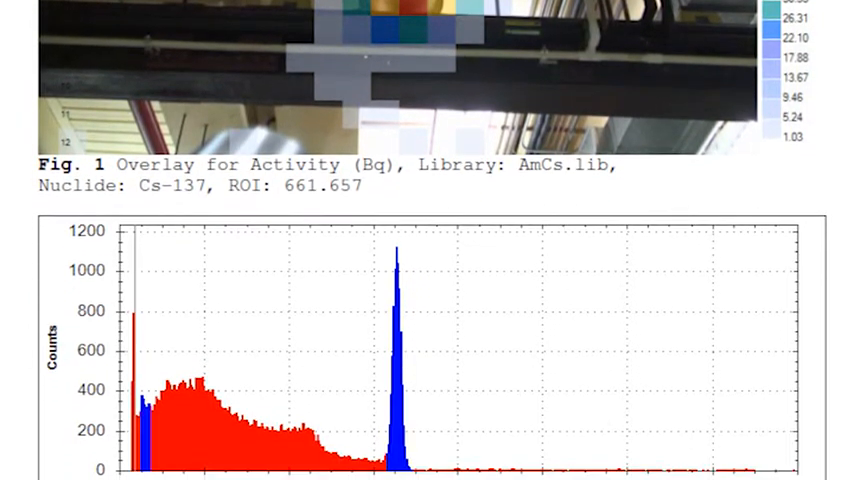
{"action": "scroll", "scroll_direction": "down", "scroll_amount": 3}
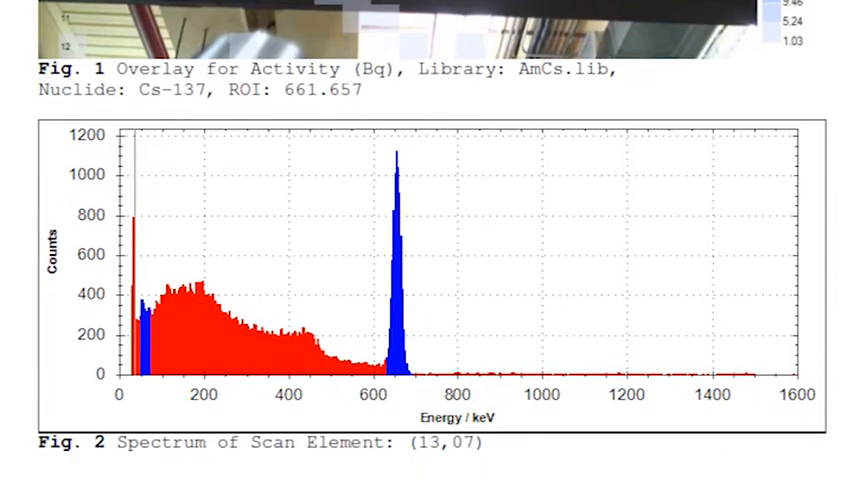